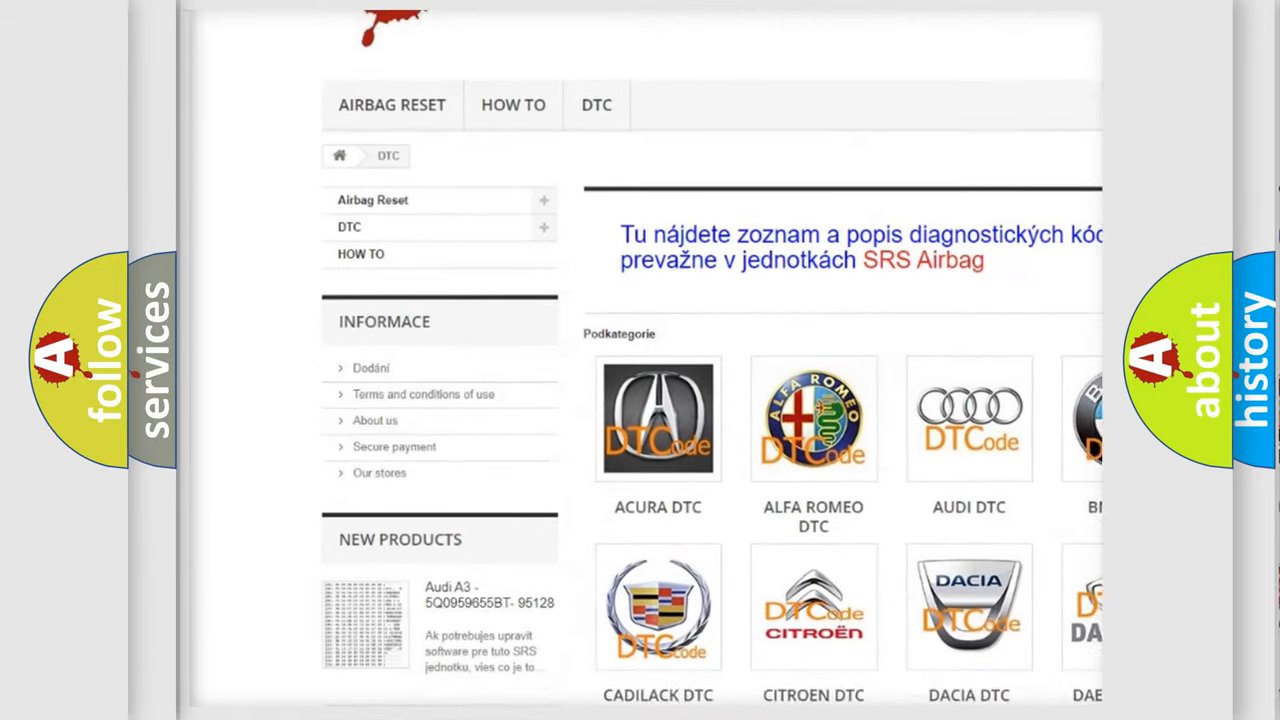
scroll(down, 3)
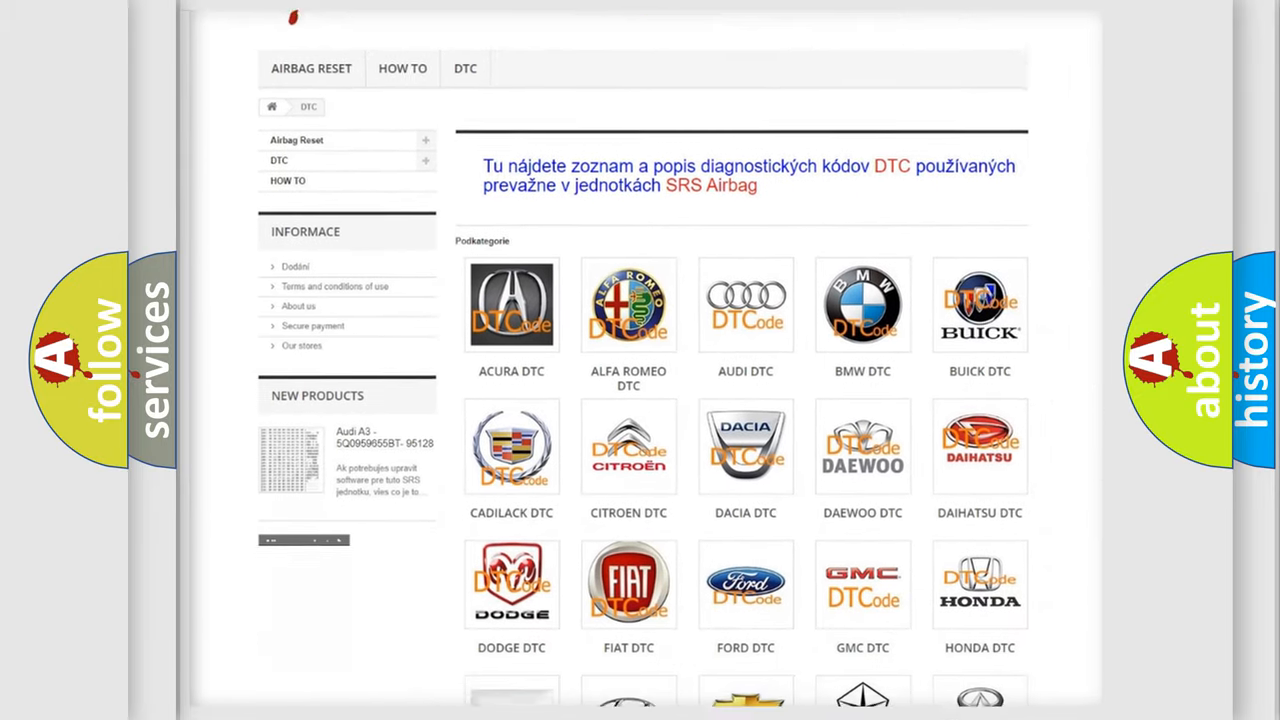
scroll(down, 3)
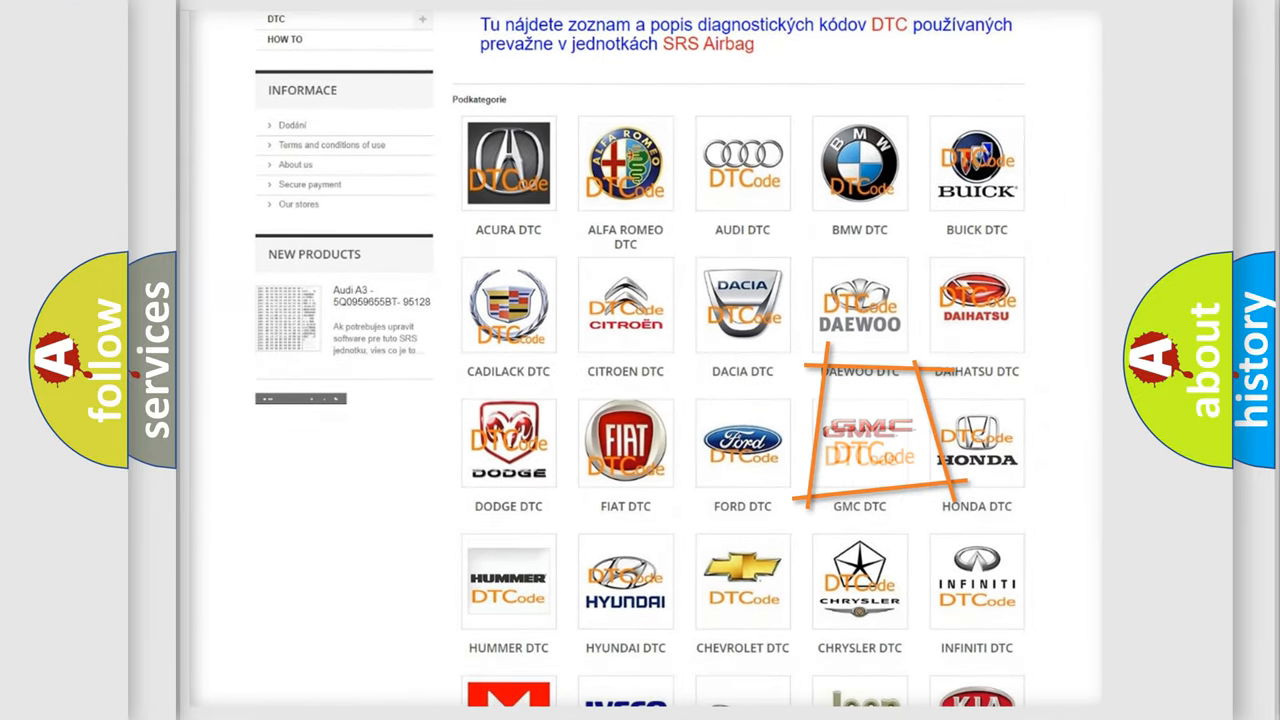